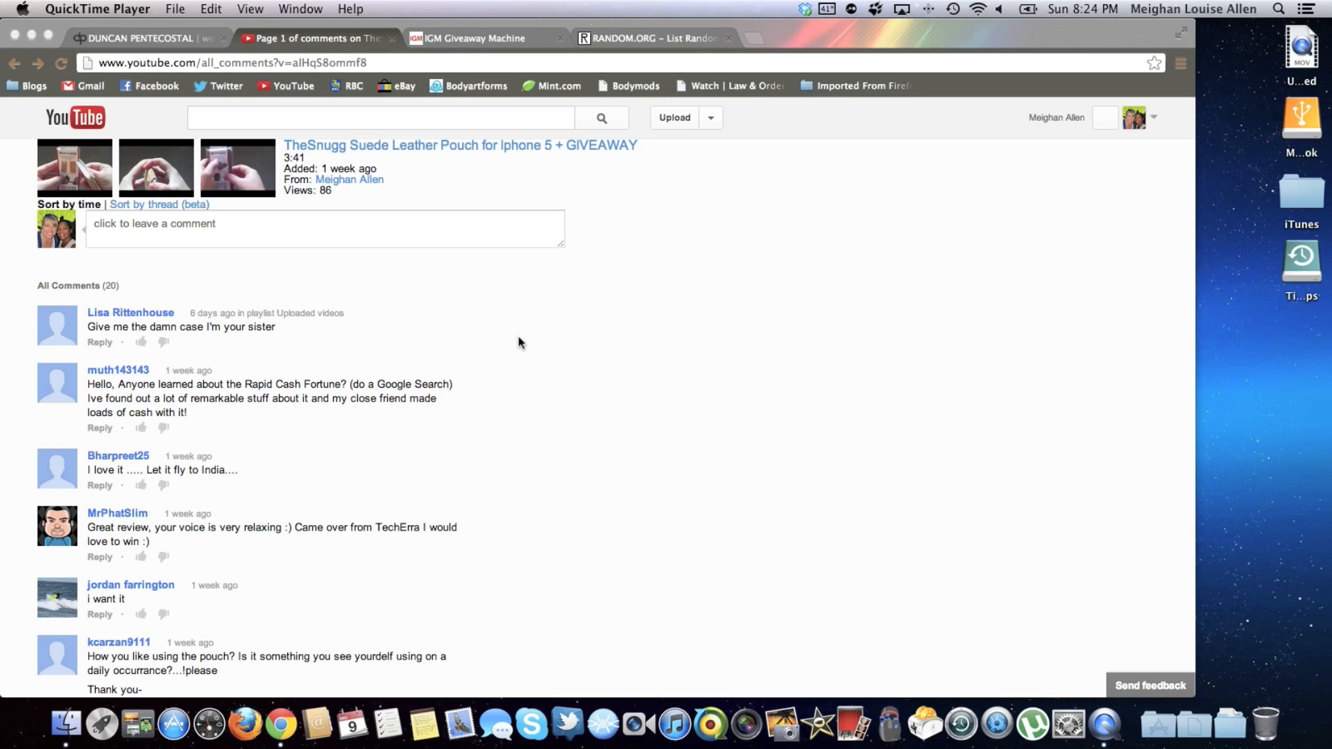
# Review the commenters, then switch to the List Randomizer holding their usernames one per line.
pyautogui.scroll(-3)
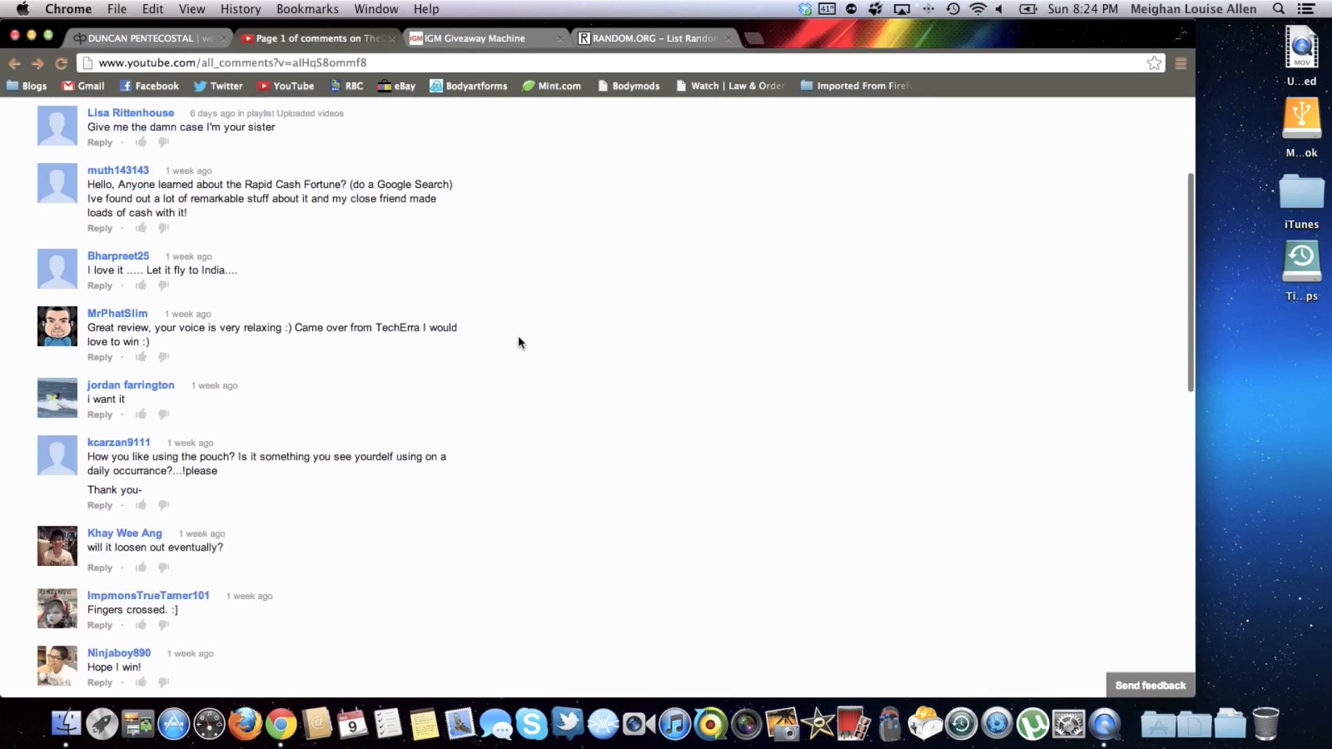
pyautogui.scroll(3)
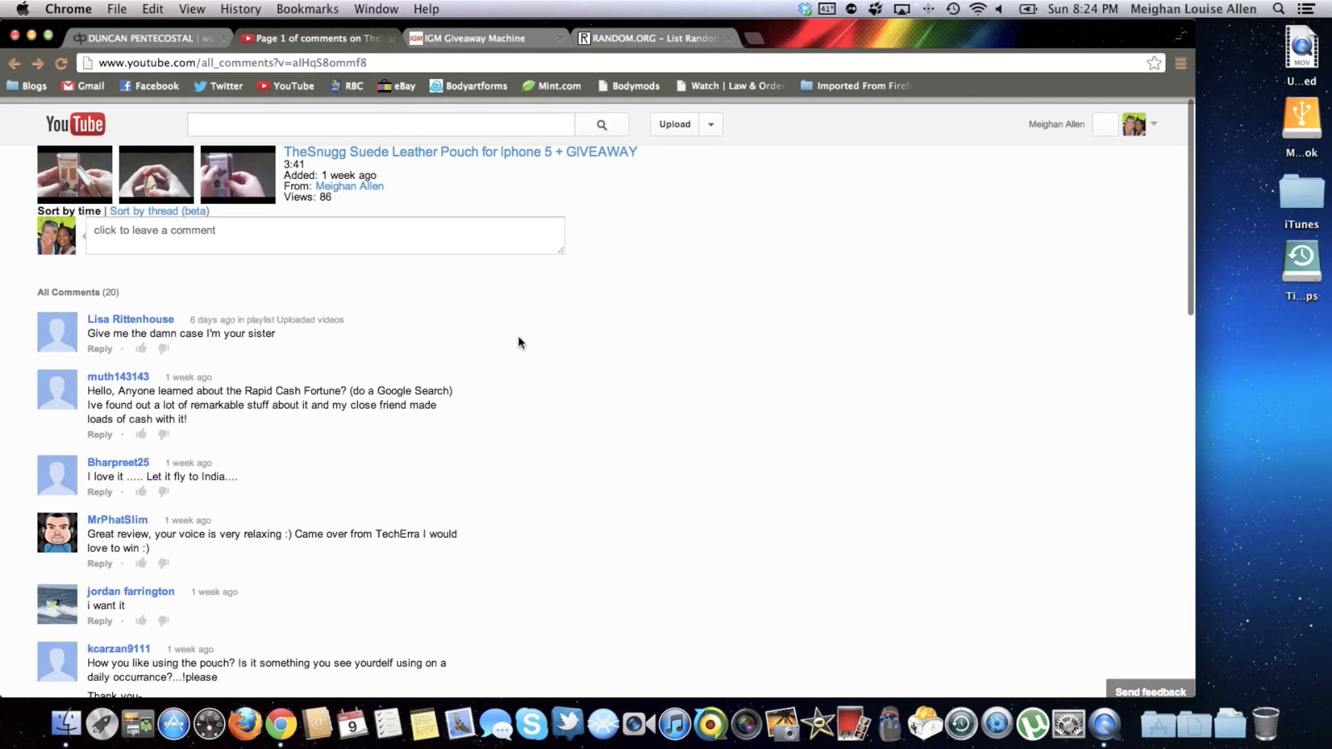
pyautogui.scroll(-3)
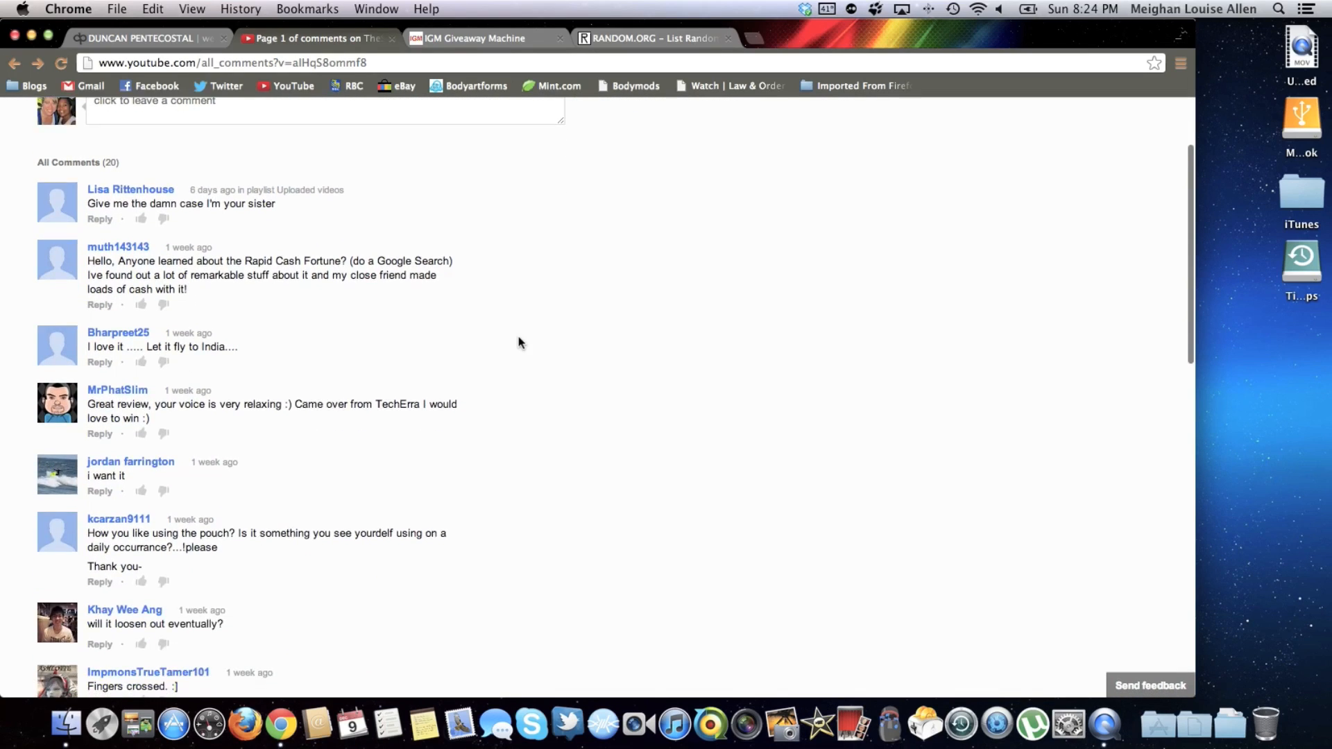
pyautogui.scroll(-3)
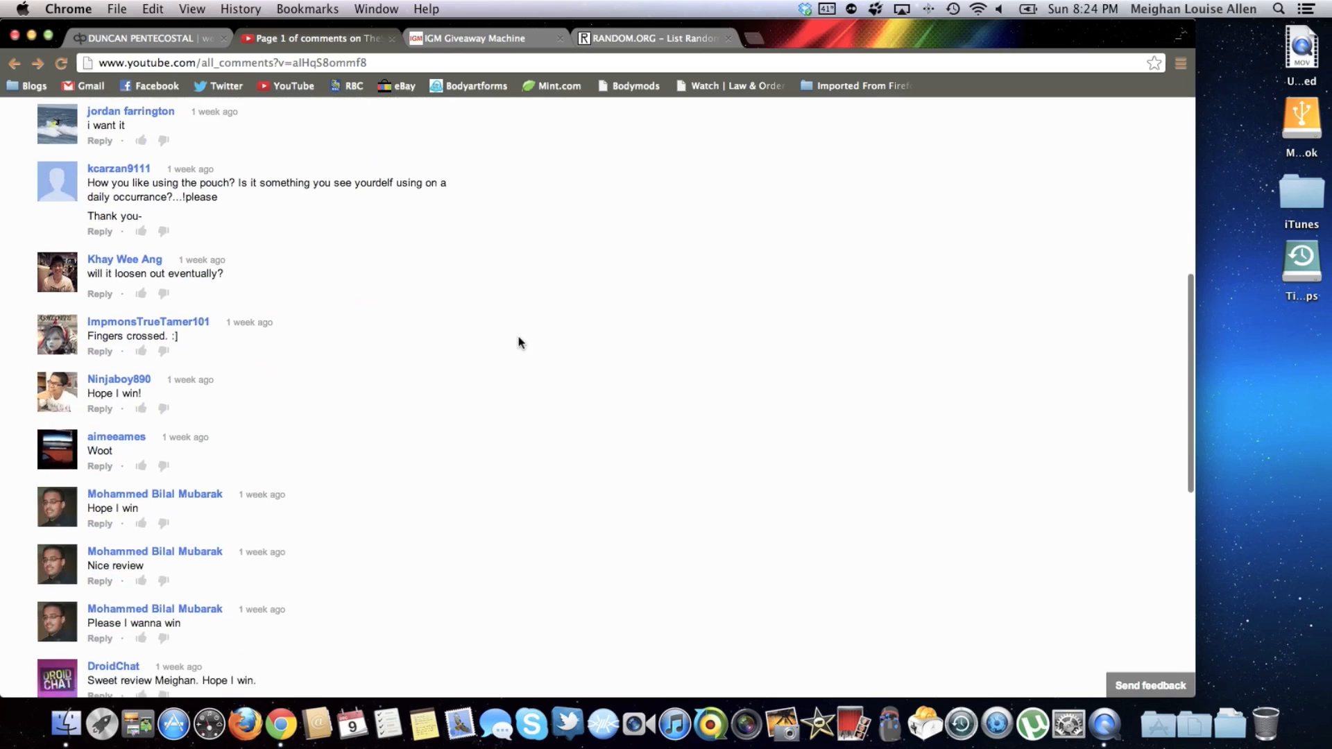
pyautogui.scroll(-3)
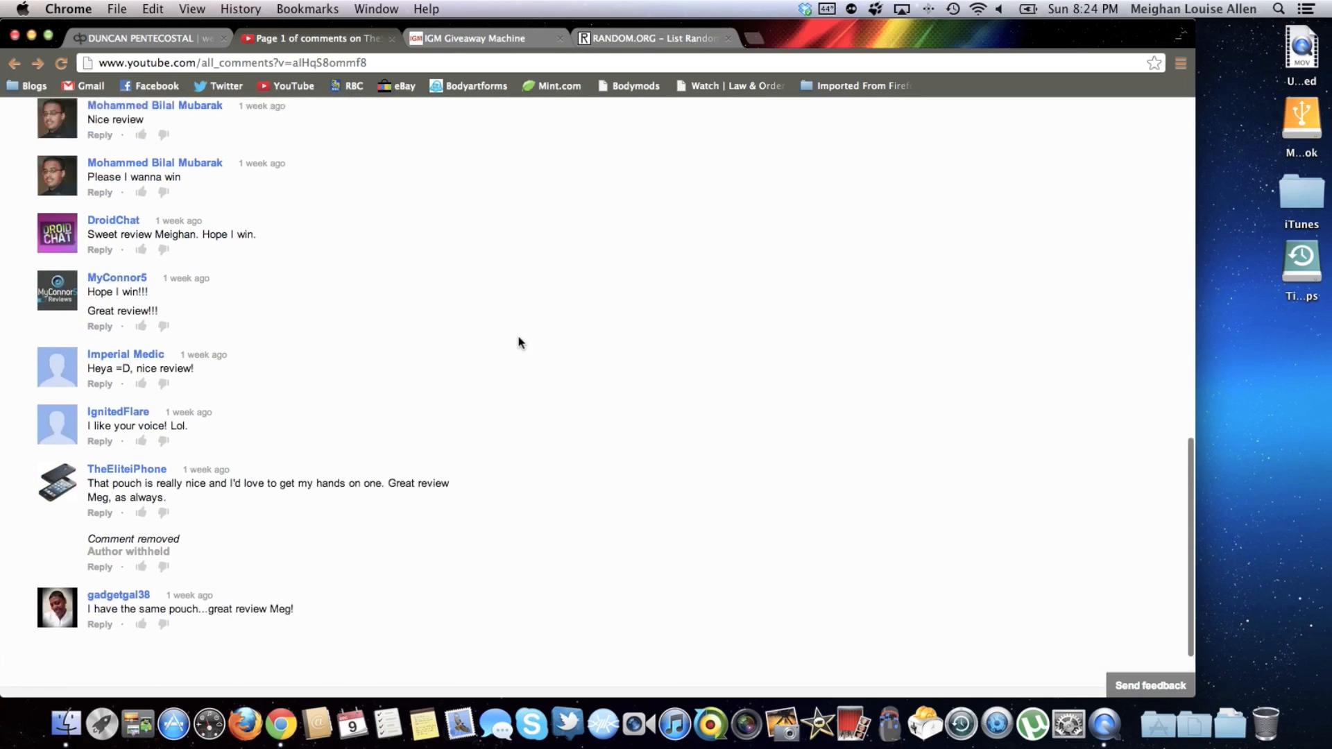
pyautogui.scroll(-3)
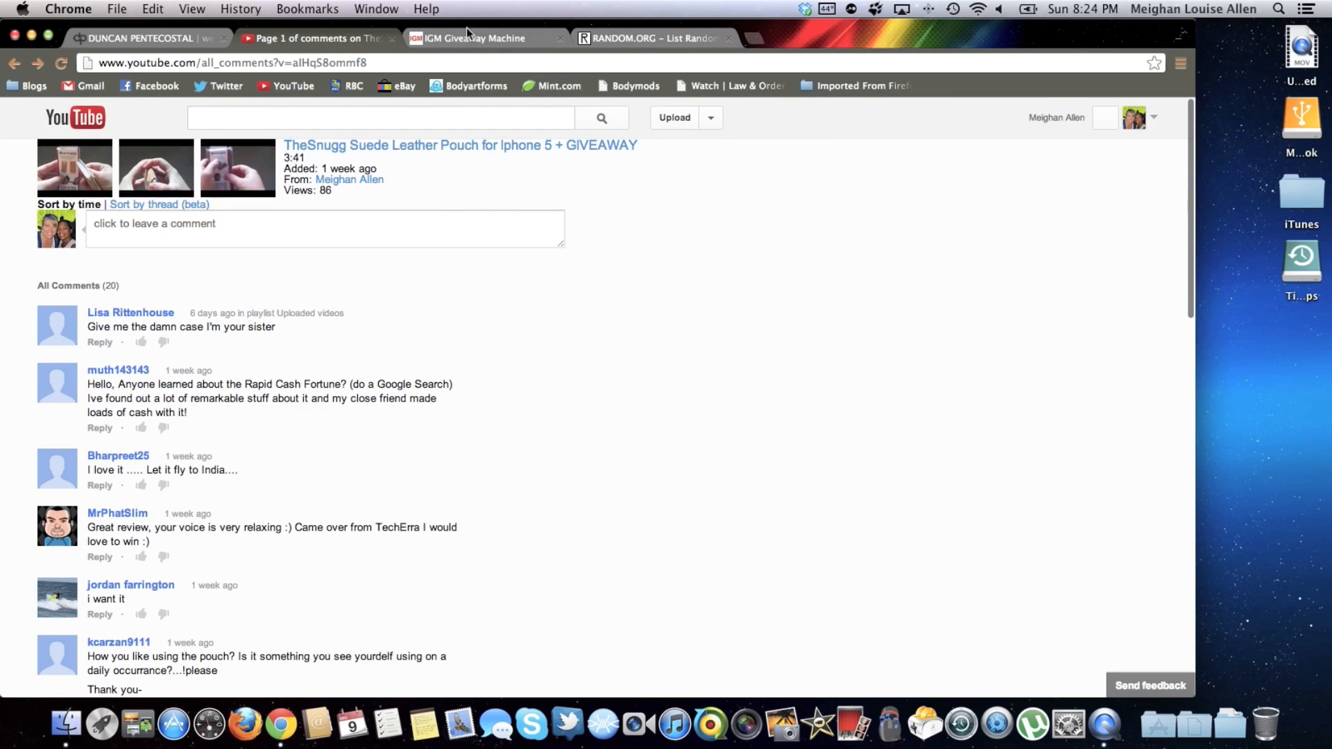
pyautogui.click(656, 39)
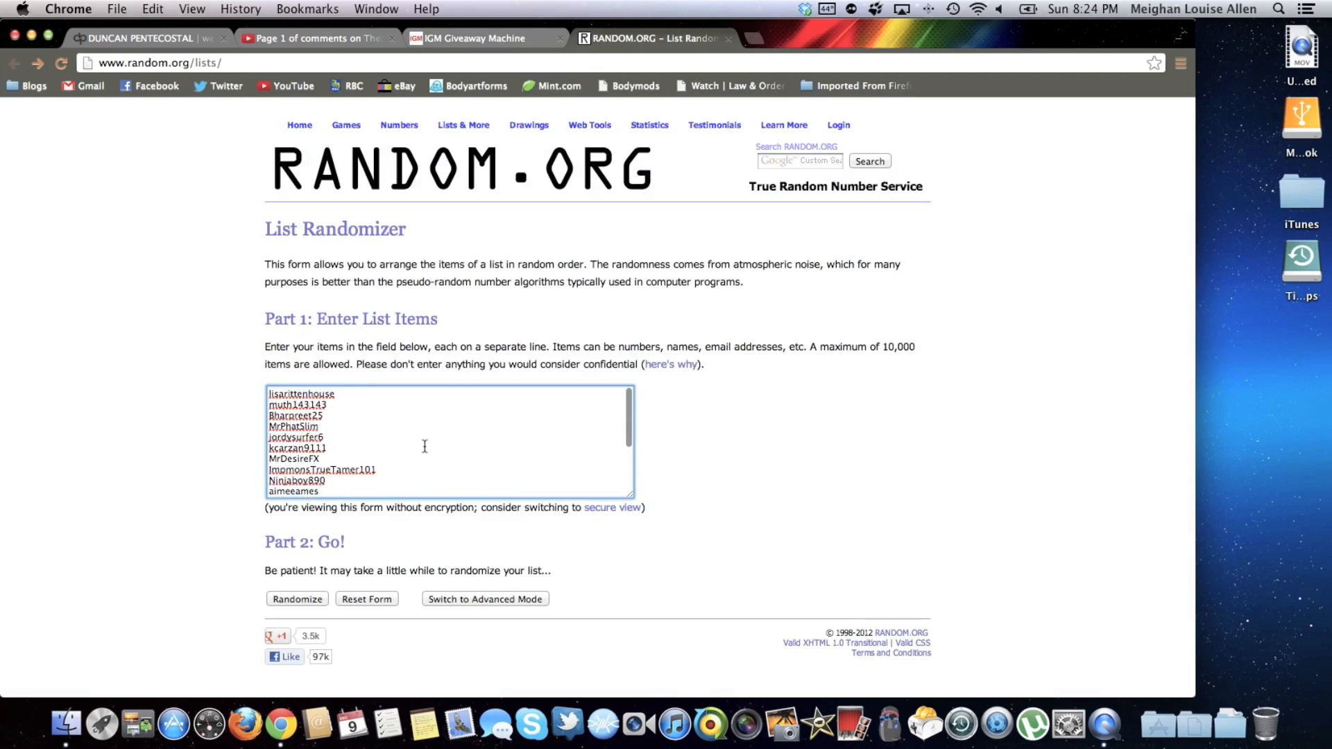
pyautogui.scroll(-3)
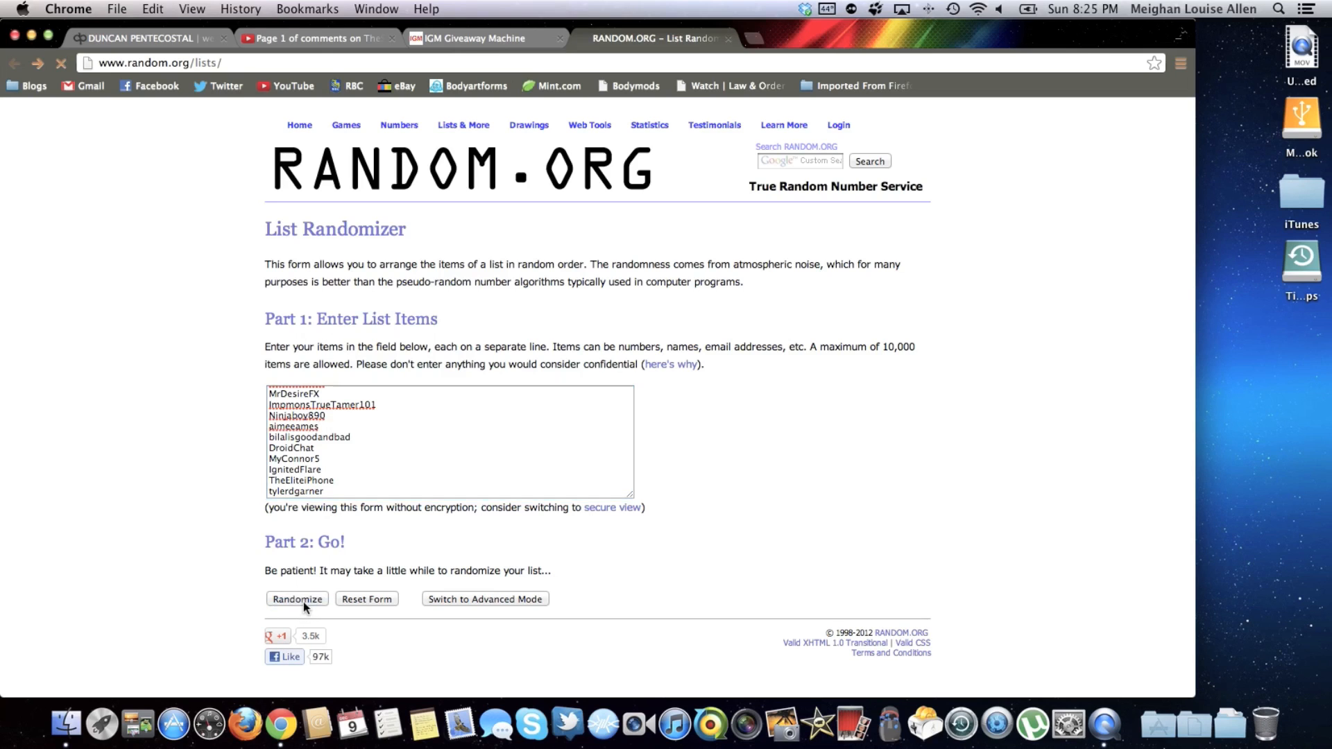
pyautogui.click(297, 599)
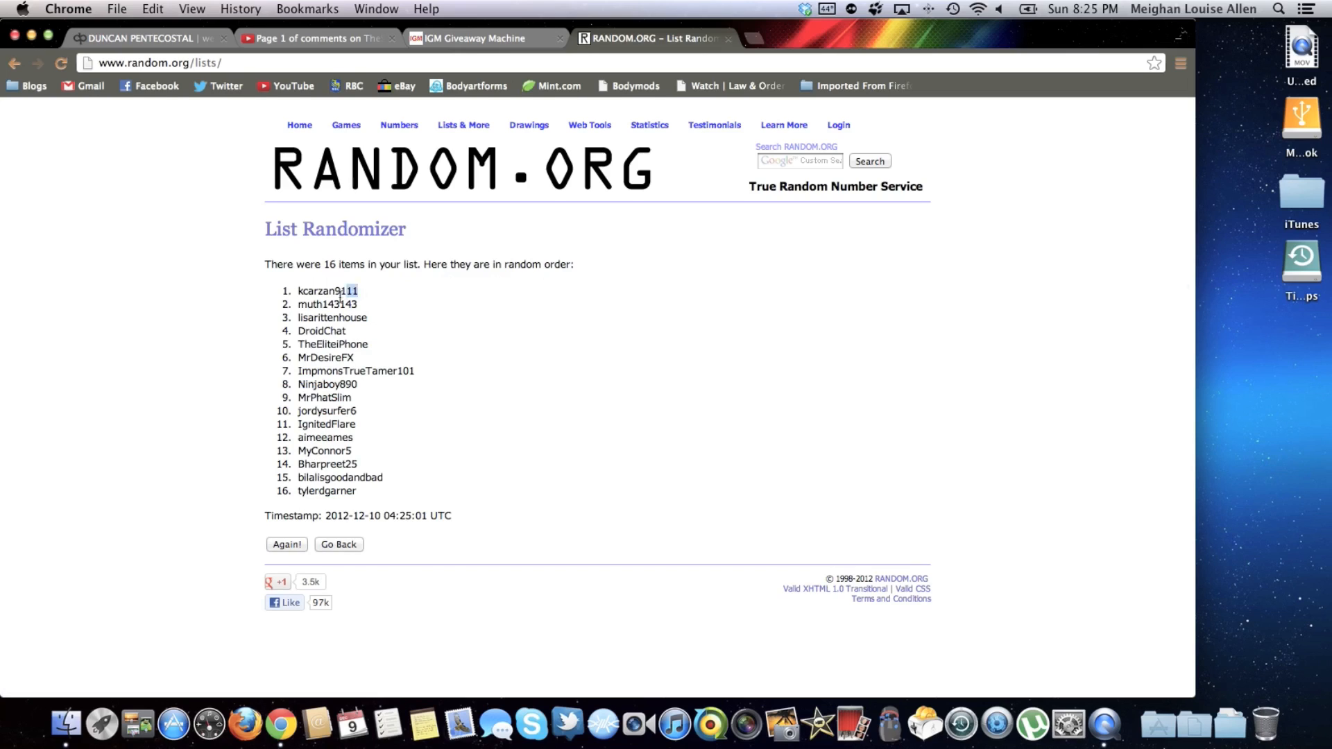
pyautogui.doubleClick(328, 292)
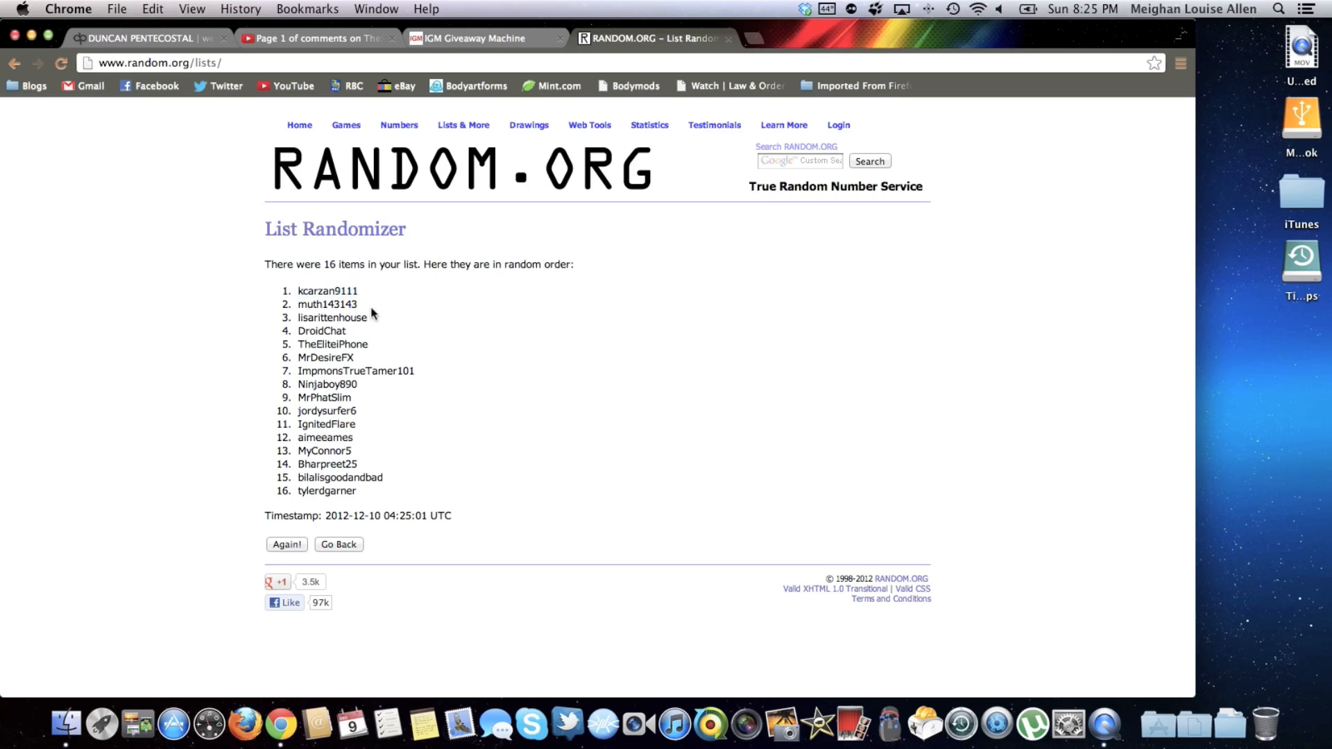
pyautogui.moveTo(374, 322)
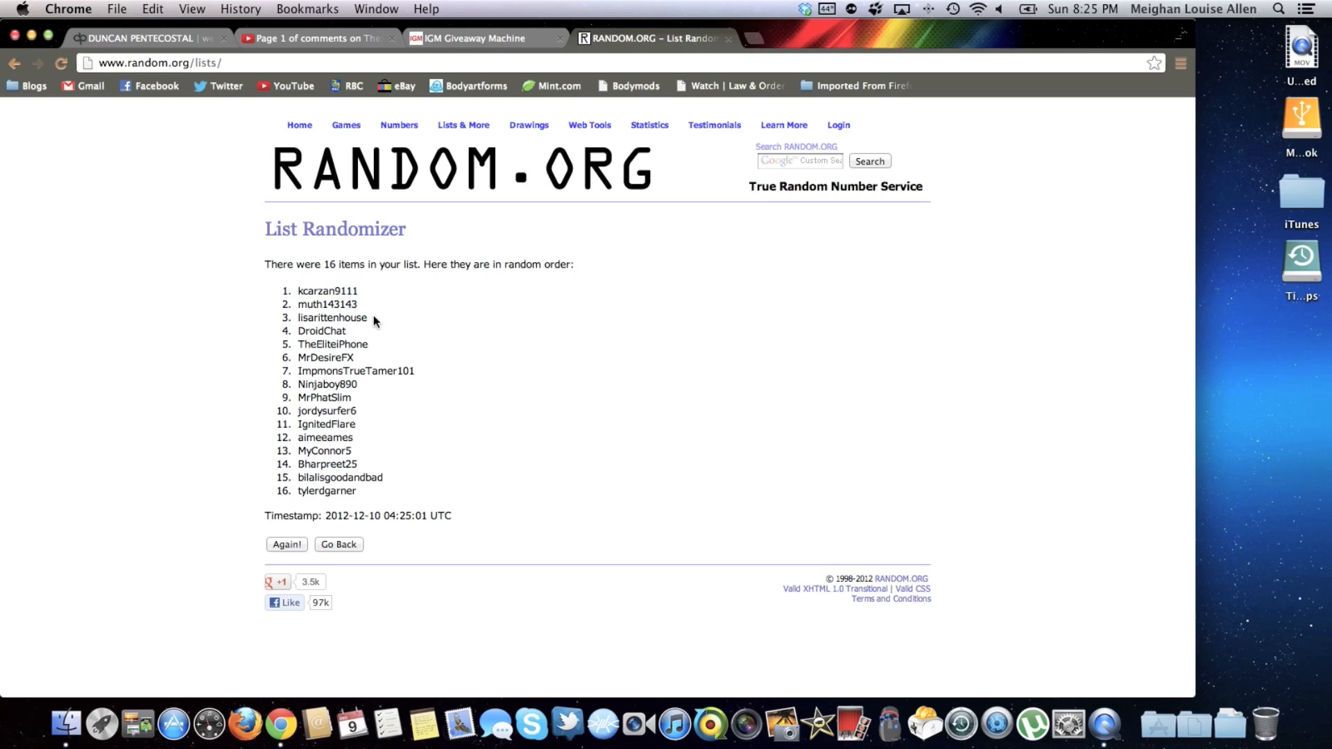
pyautogui.doubleClick(333, 317)
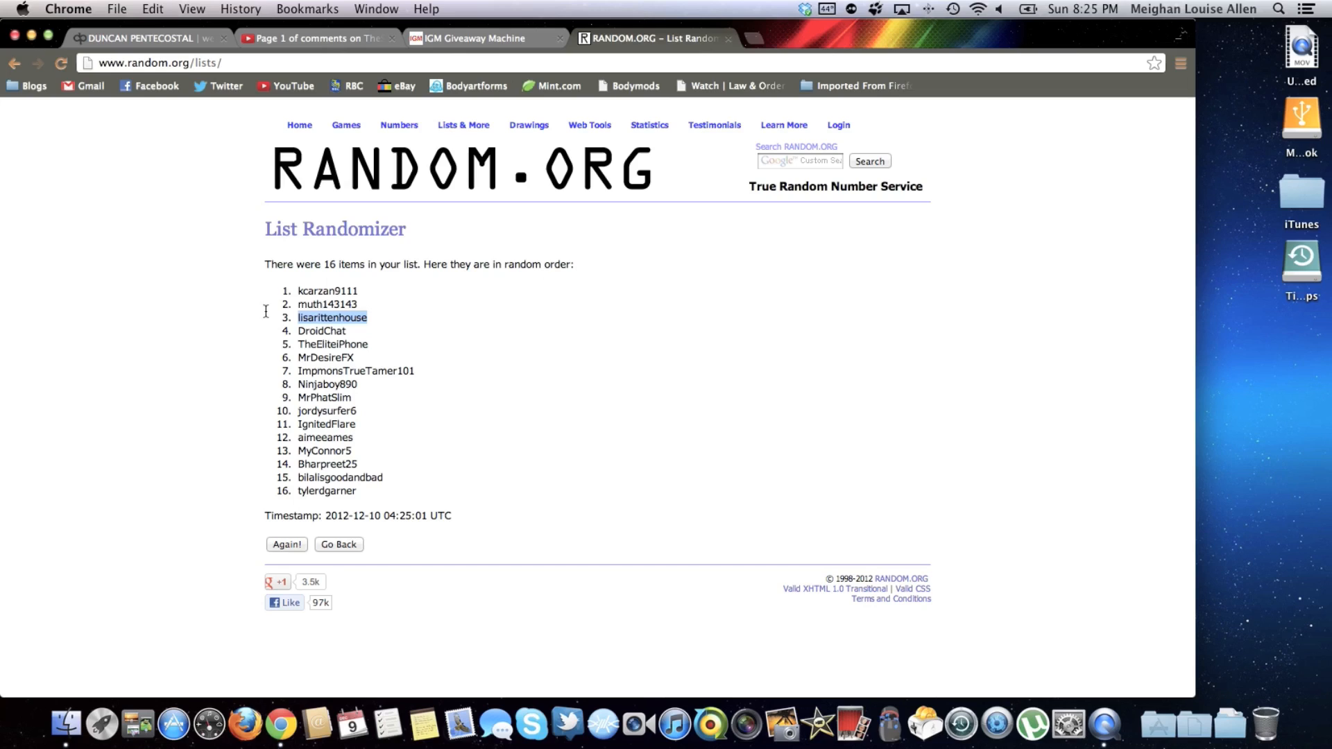
pyautogui.moveTo(331, 317); pyautogui.dragTo(385, 330)
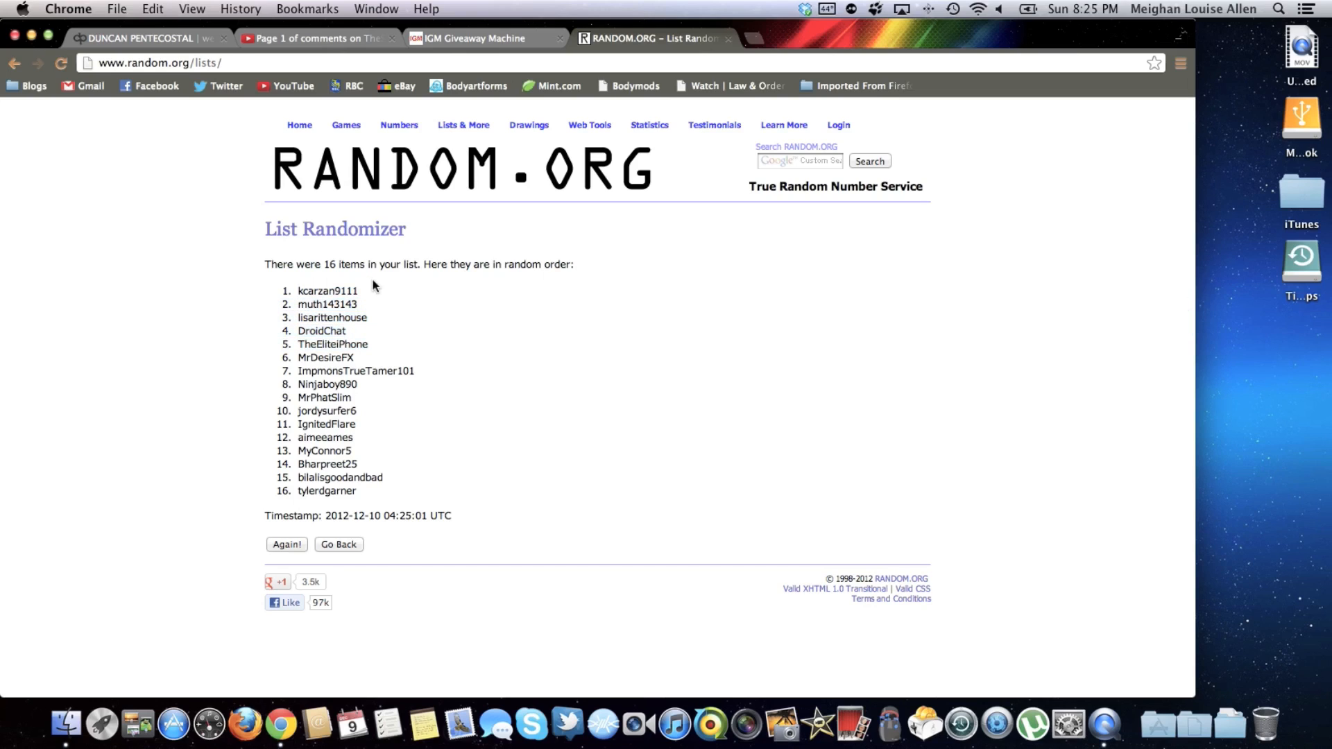
pyautogui.moveTo(373, 292)
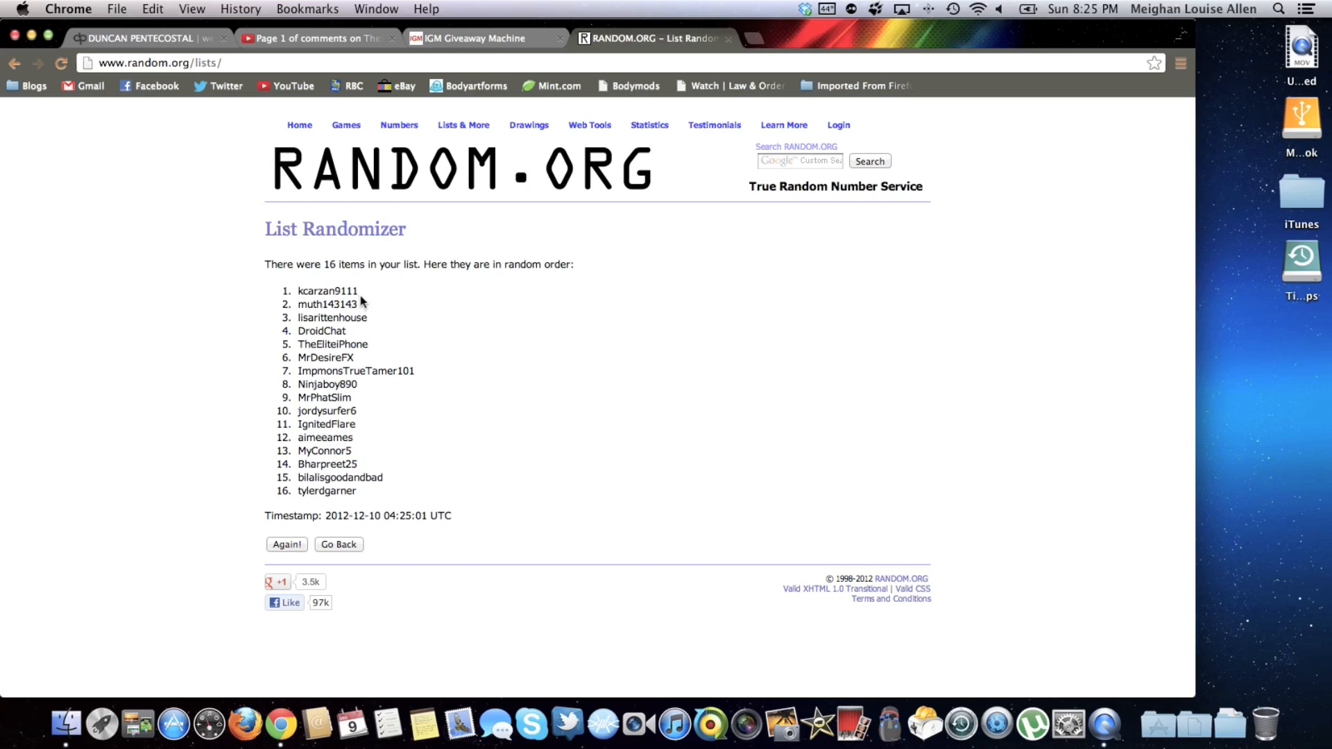
pyautogui.moveTo(361, 296)
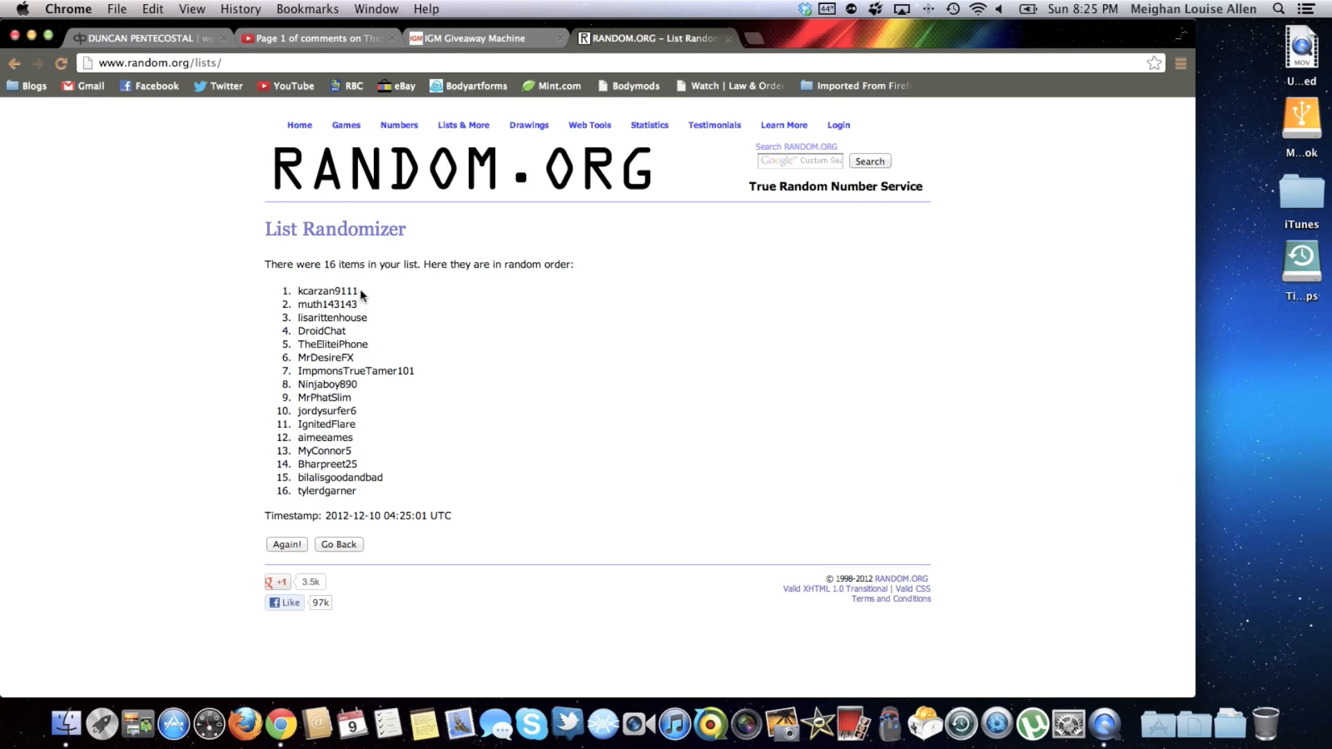